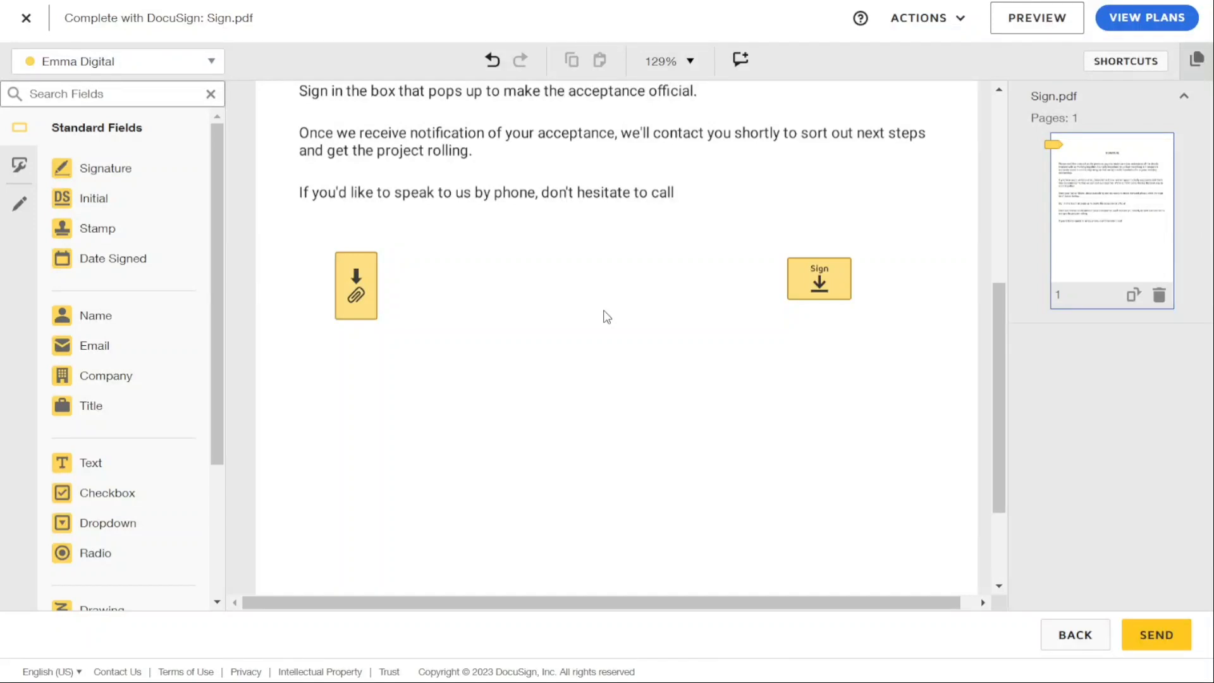
Step: Select and deselect the existing signature field, then return to the DocuSign Home page
left_click(819, 280)
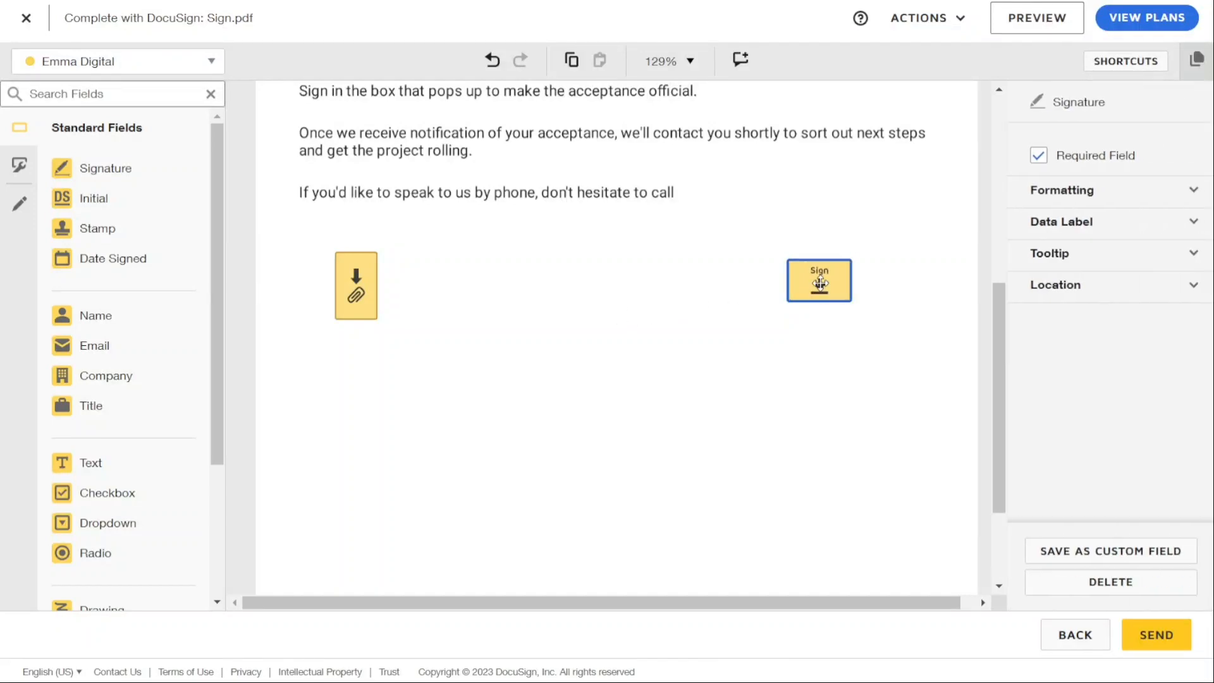
left_click(818, 280)
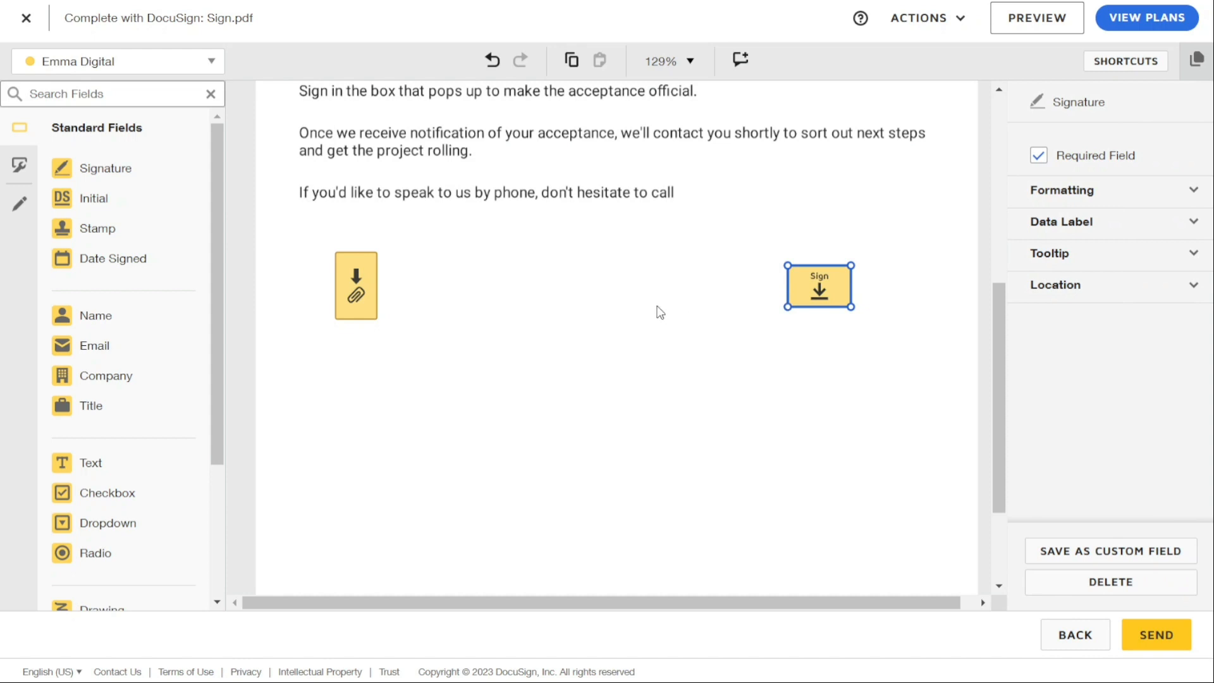
left_click(356, 286)
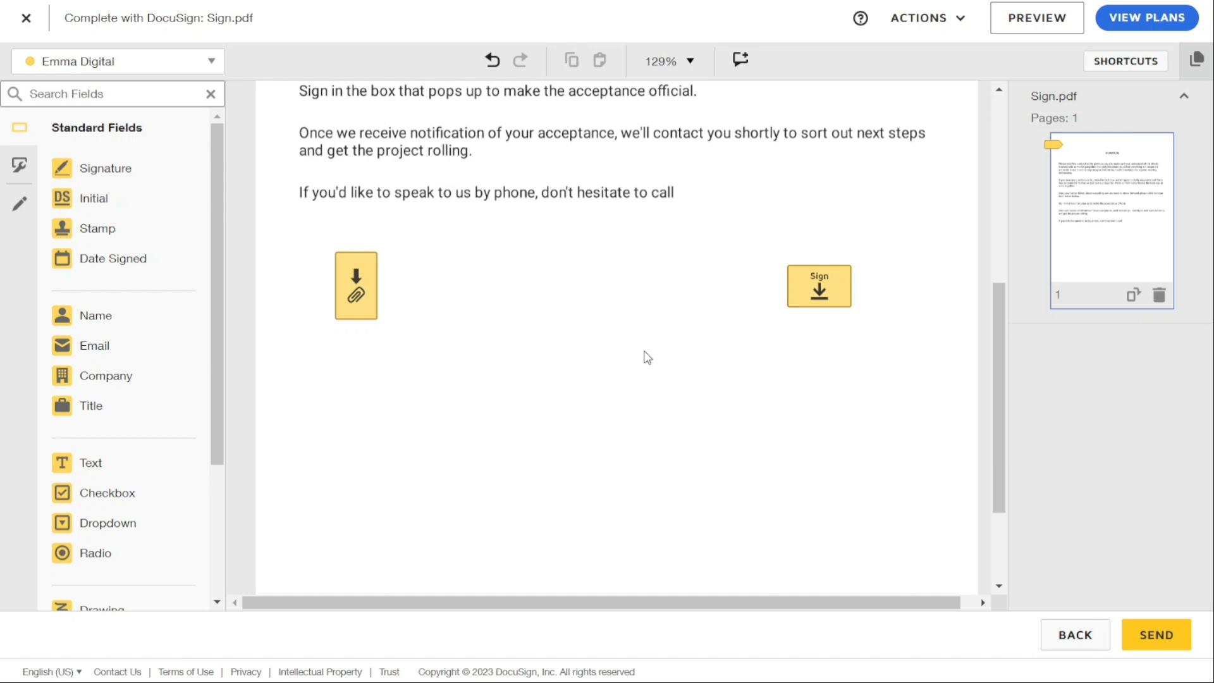
mouse_move(514, 248)
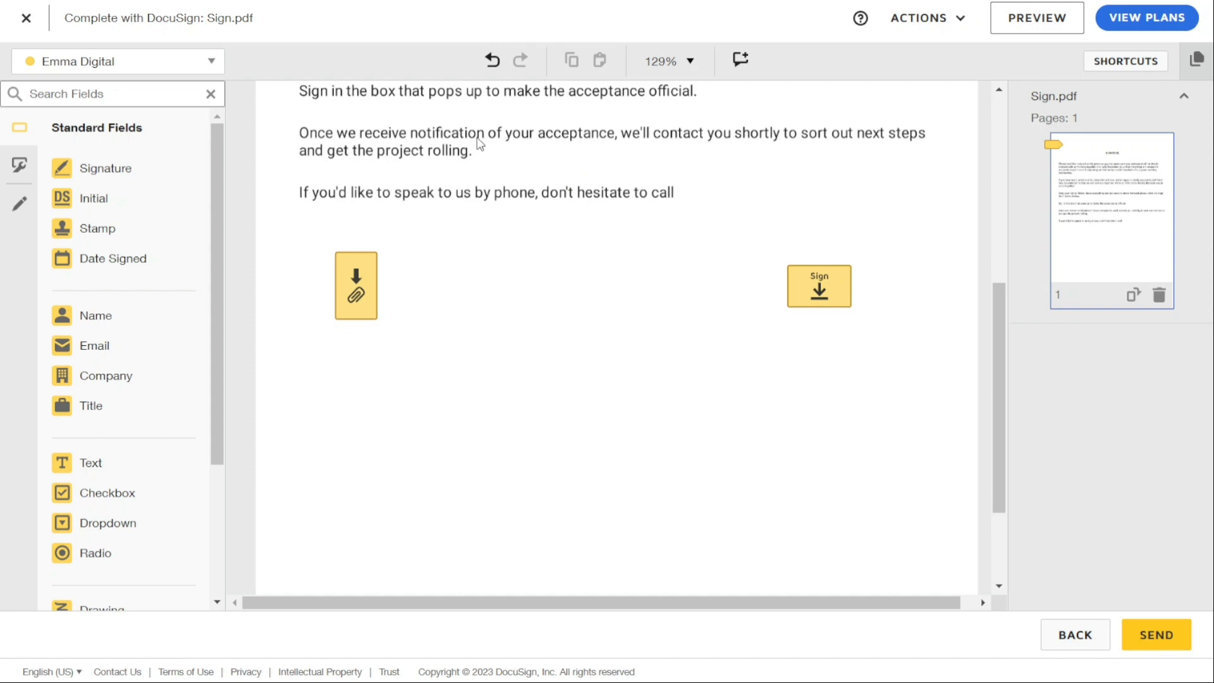
left_click(25, 18)
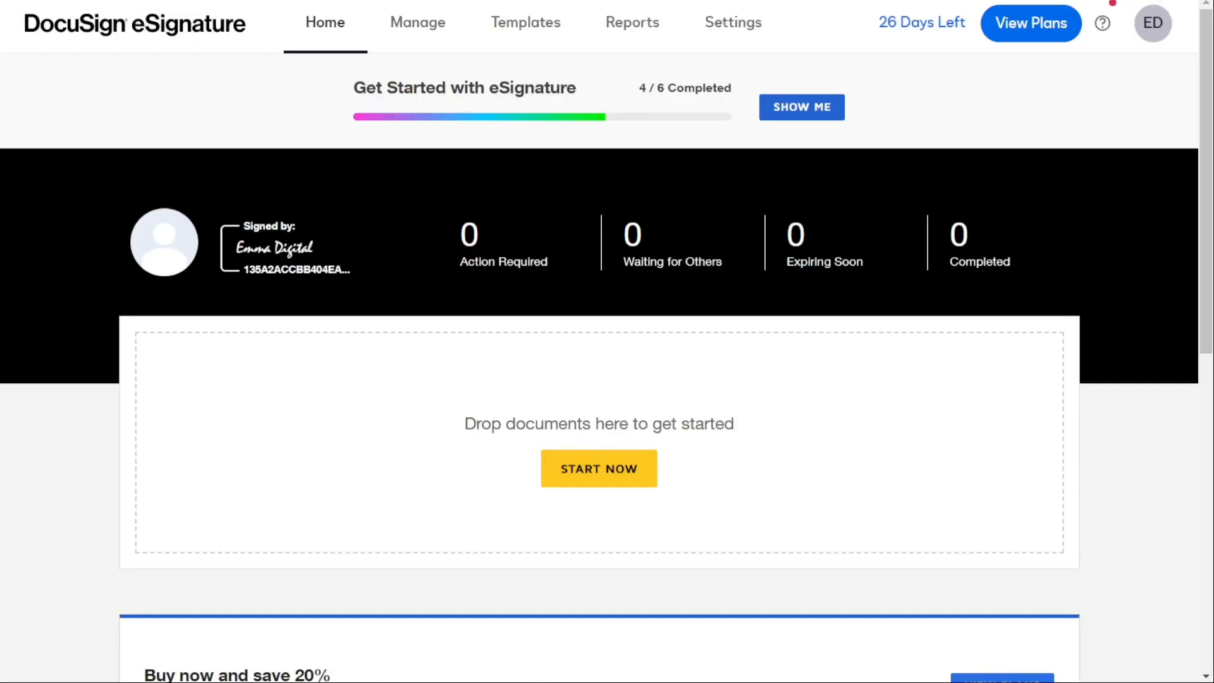
Step: Start a new envelope and bring up the list of upload sources
left_click(599, 468)
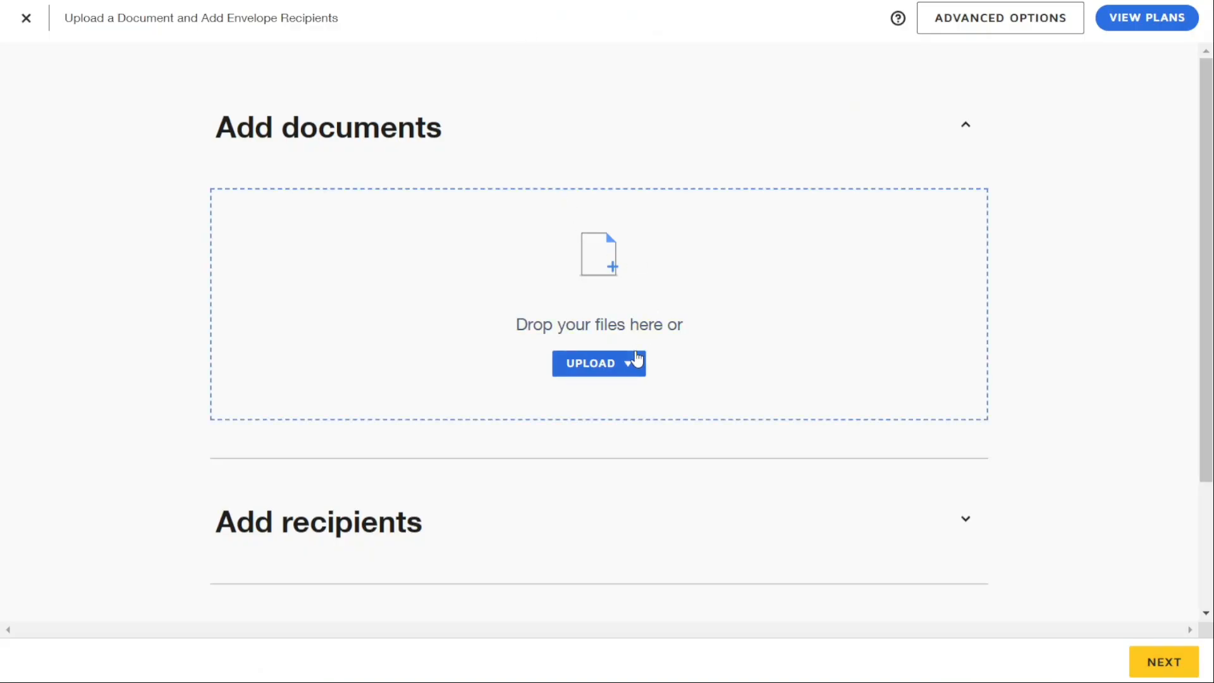
left_click(599, 362)
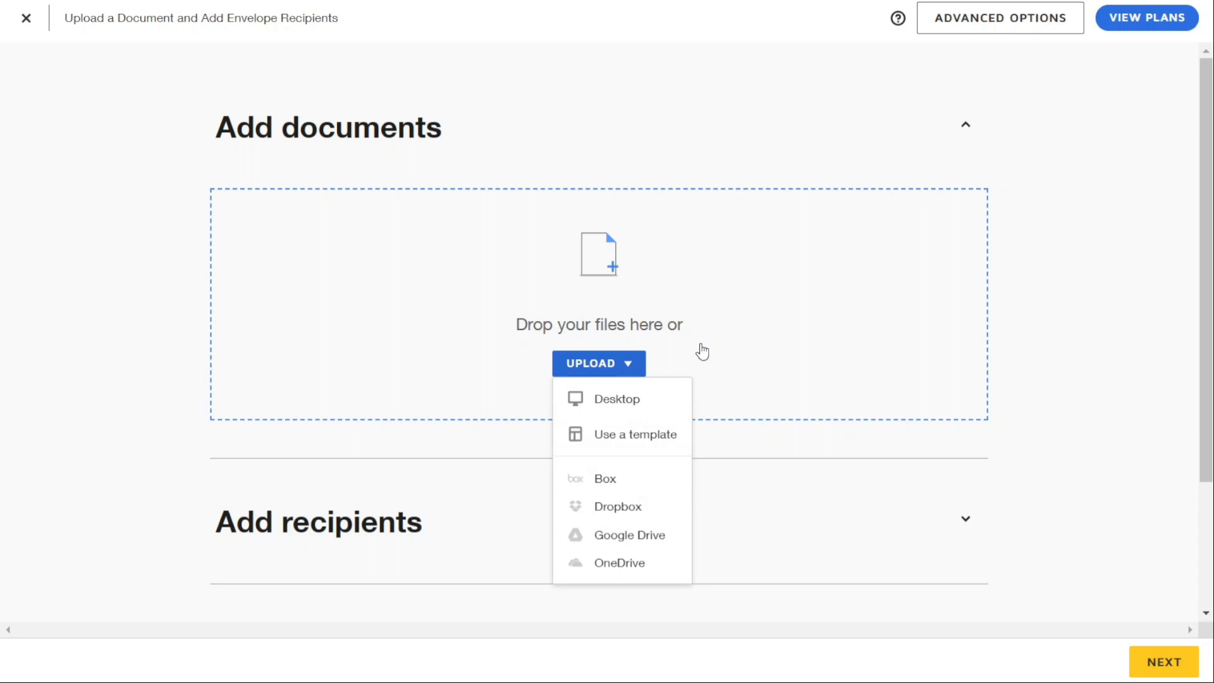
left_click(598, 362)
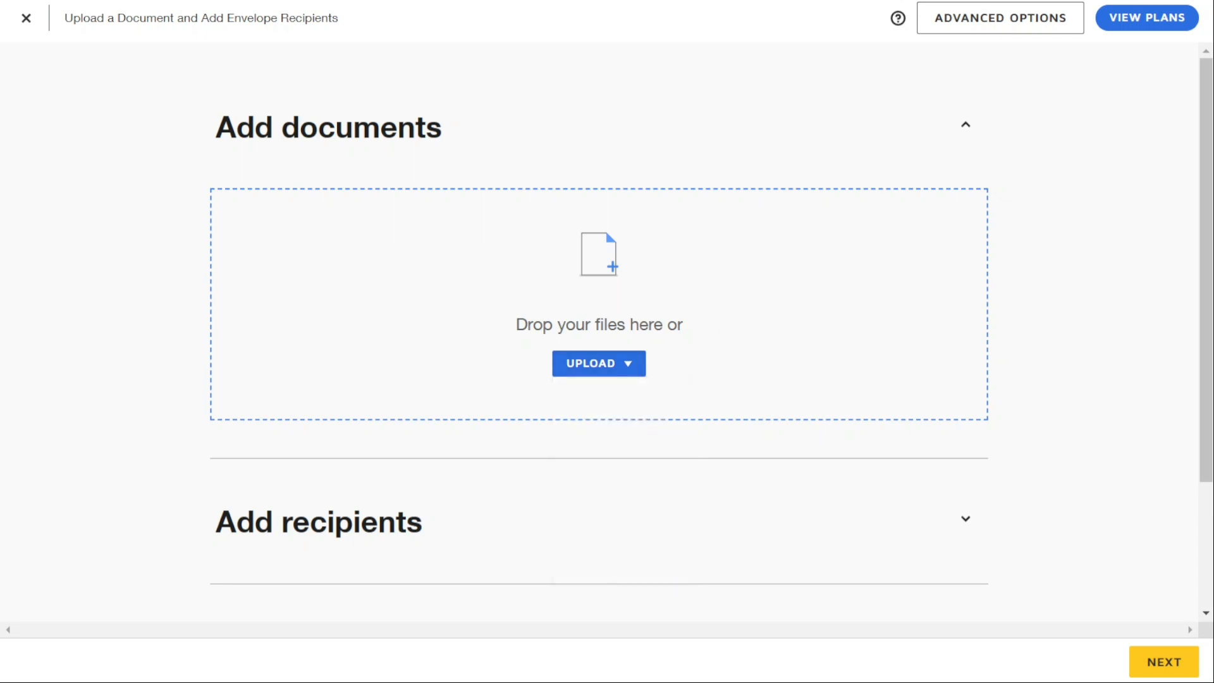
left_click(597, 363)
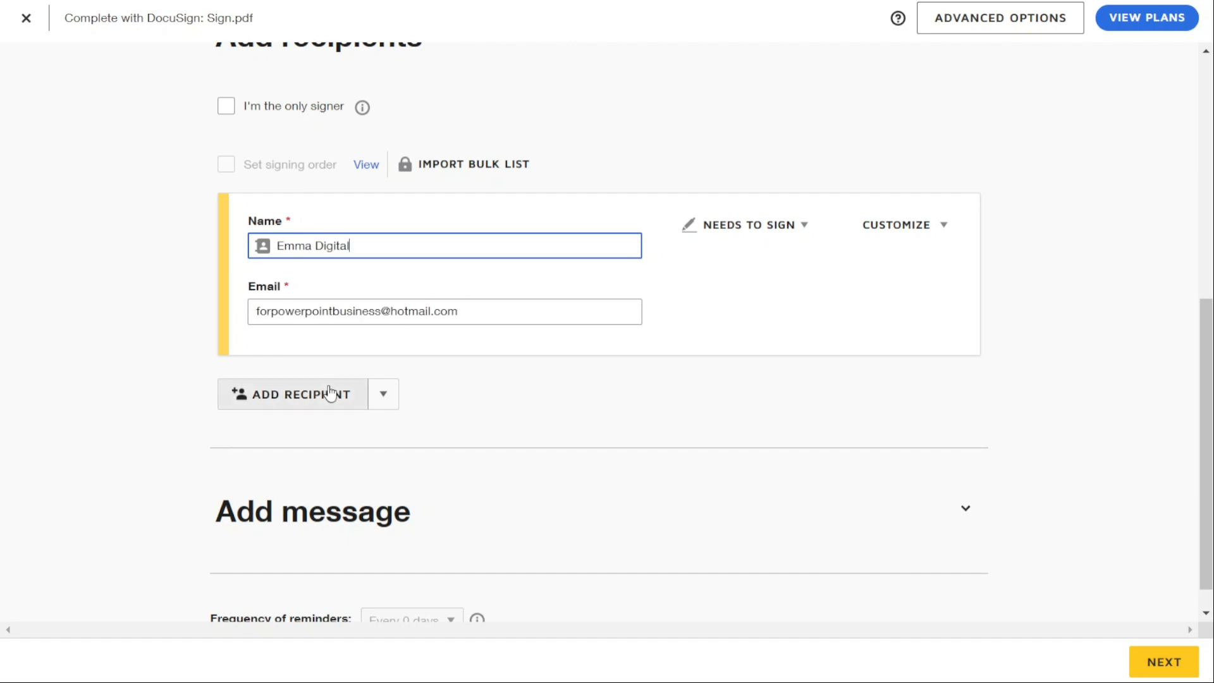
Step: Confirm the signer's name and advance to the field placement editor for Sign.pdf
left_click(383, 394)
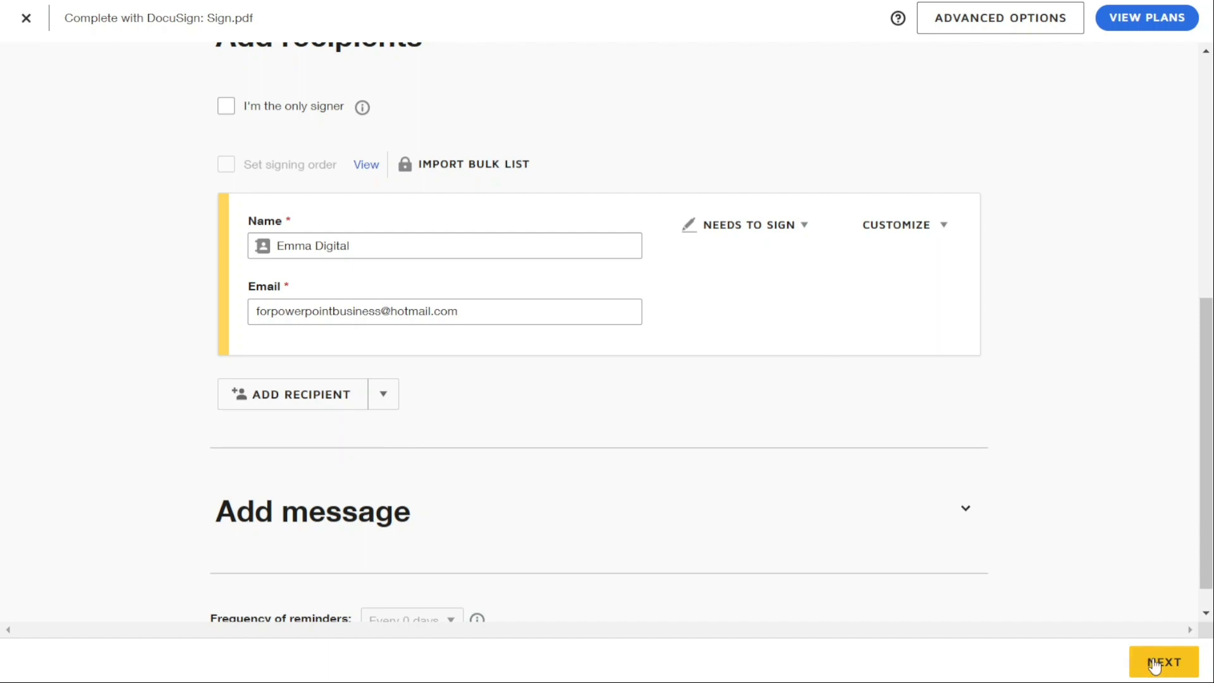
left_click(1164, 662)
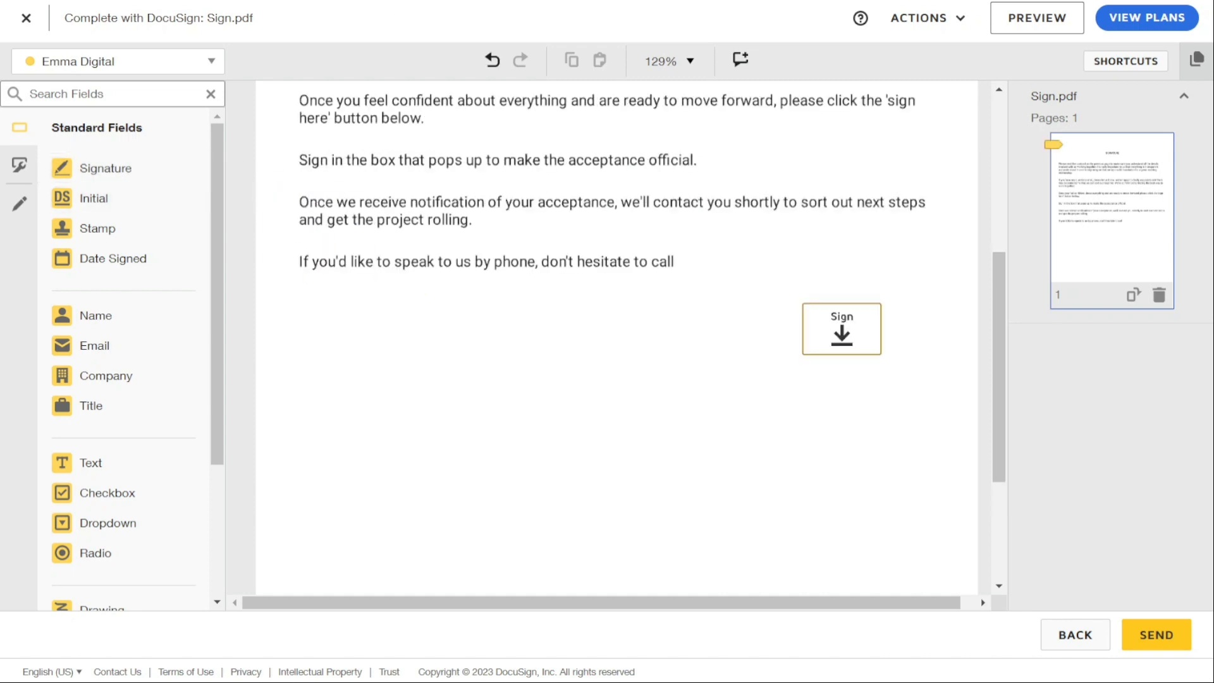
Step: Drop a Title field left of the signature box and leave it marked Required
left_click(841, 328)
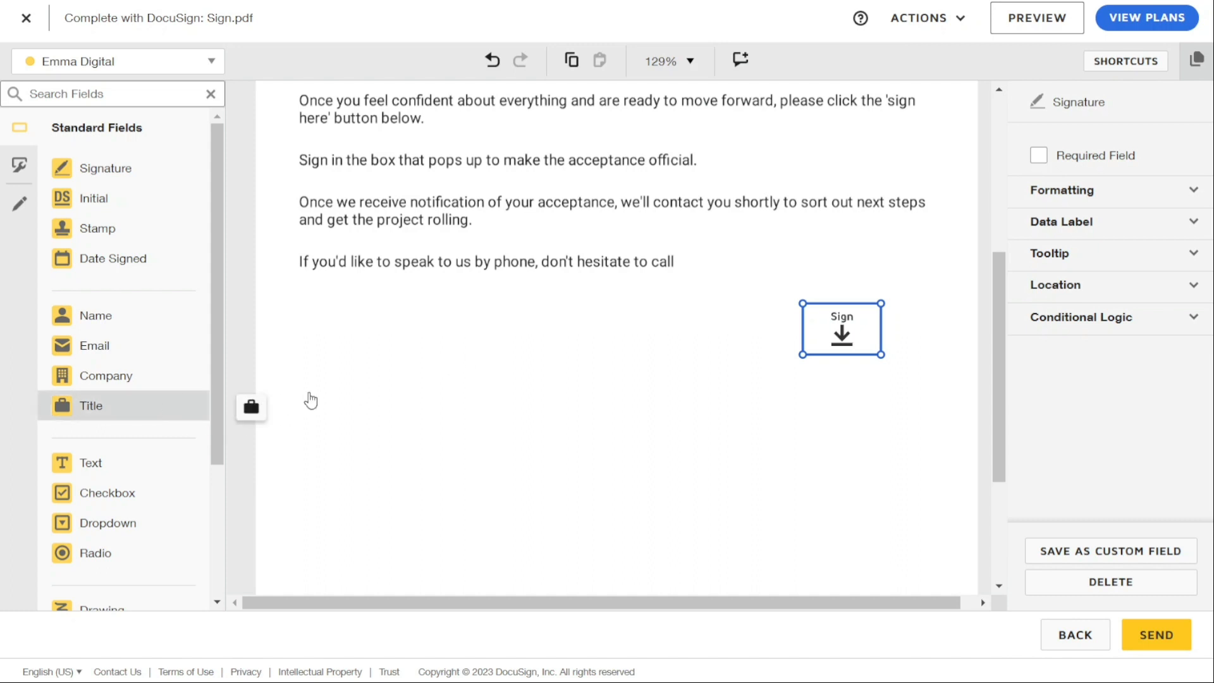
left_click_drag(90, 405, 415, 335)
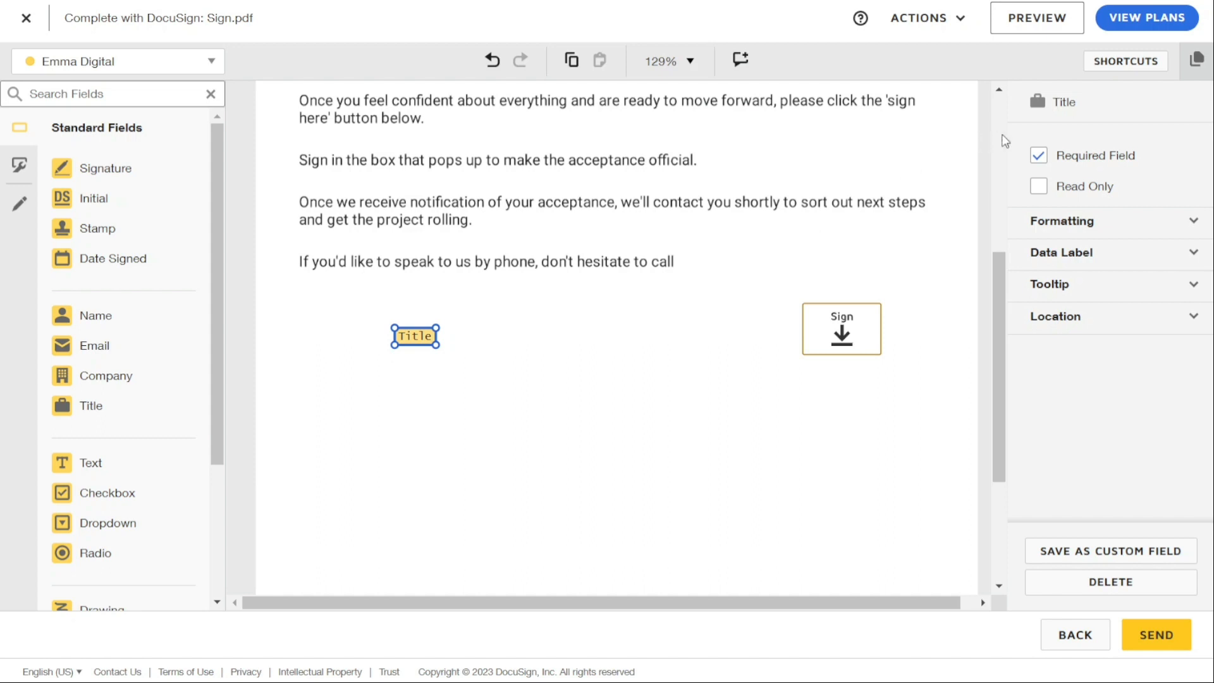
left_click(1039, 155)
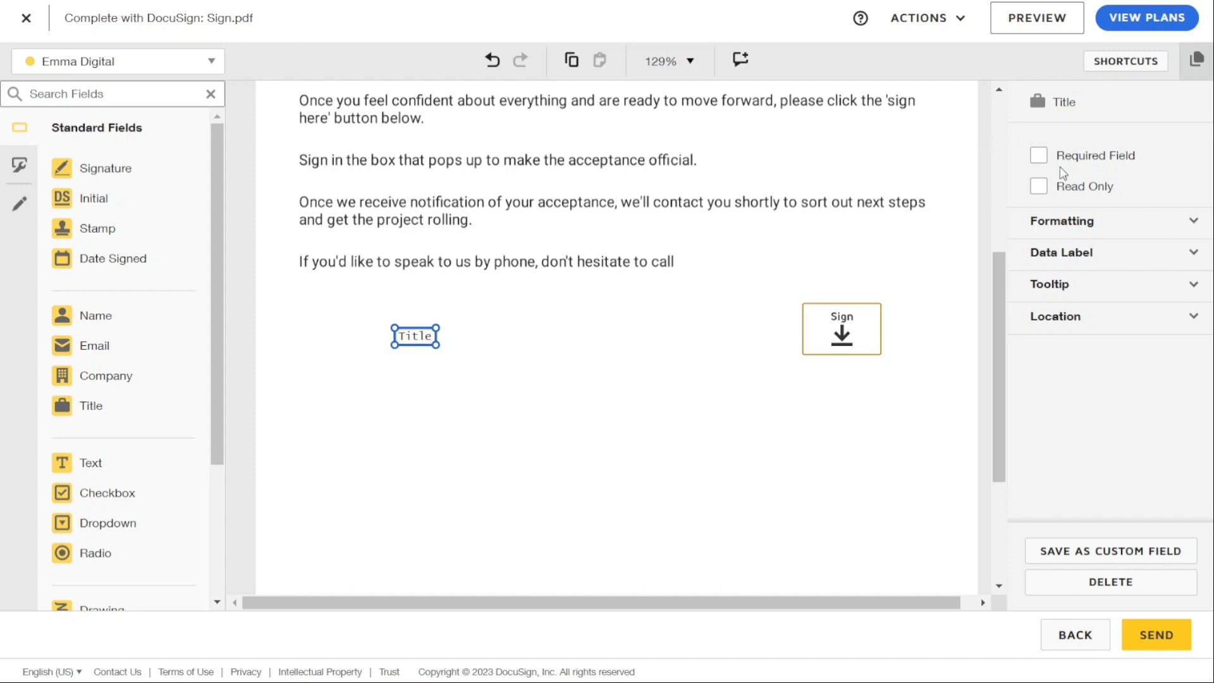
left_click(1039, 156)
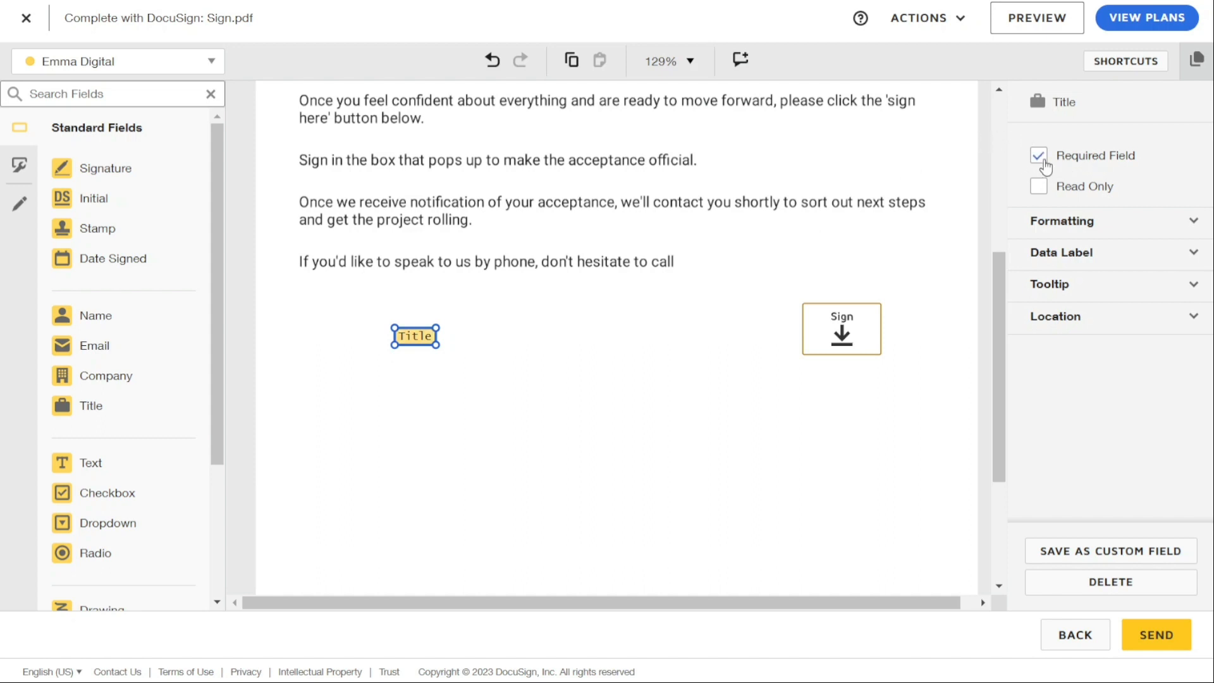
mouse_move(824, 310)
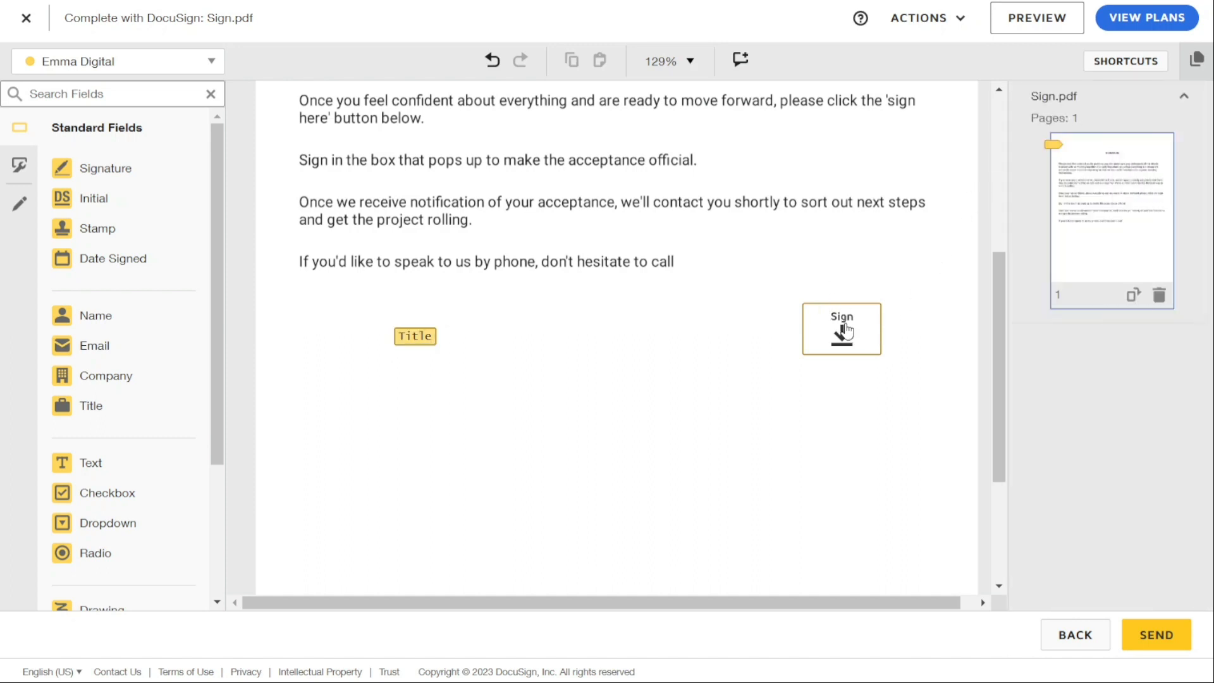
Step: Mark the Sign field as a required field, then deselect it
left_click(841, 328)
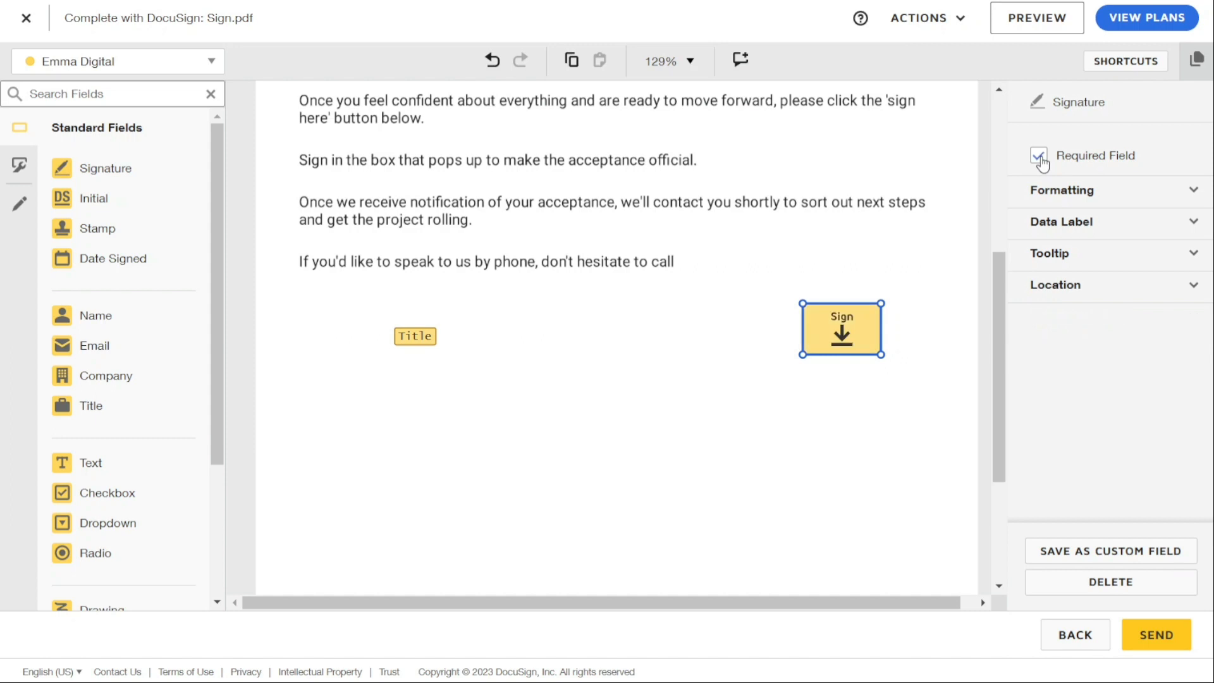
left_click(781, 266)
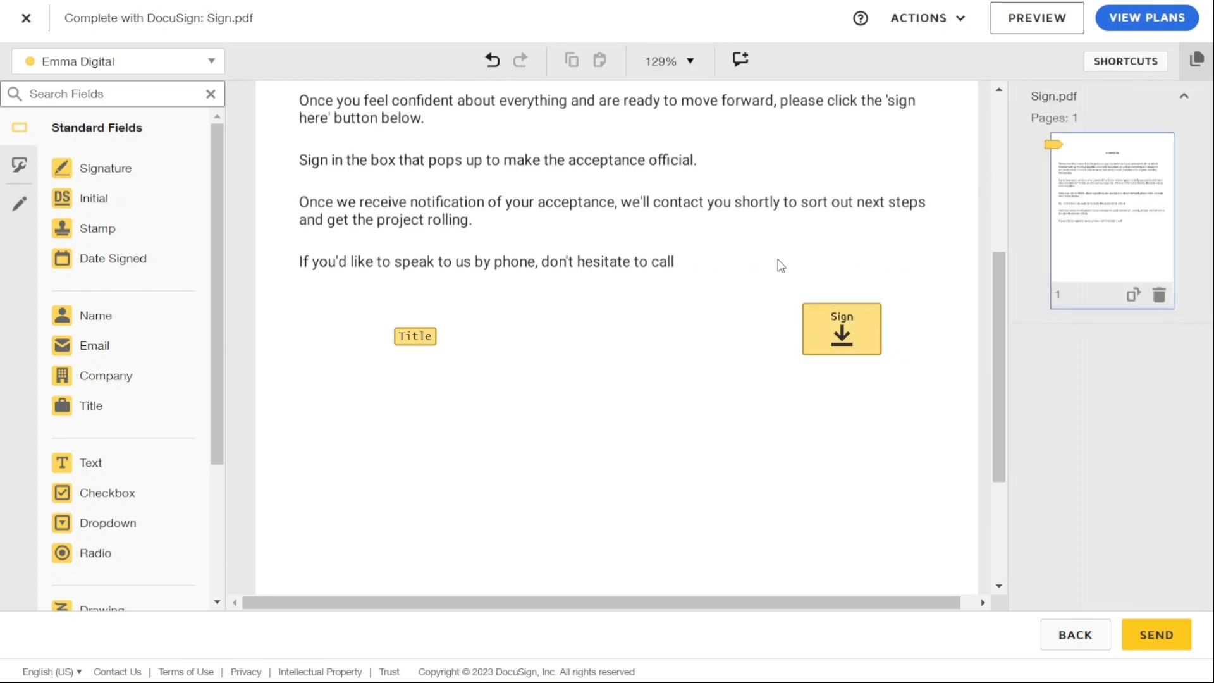